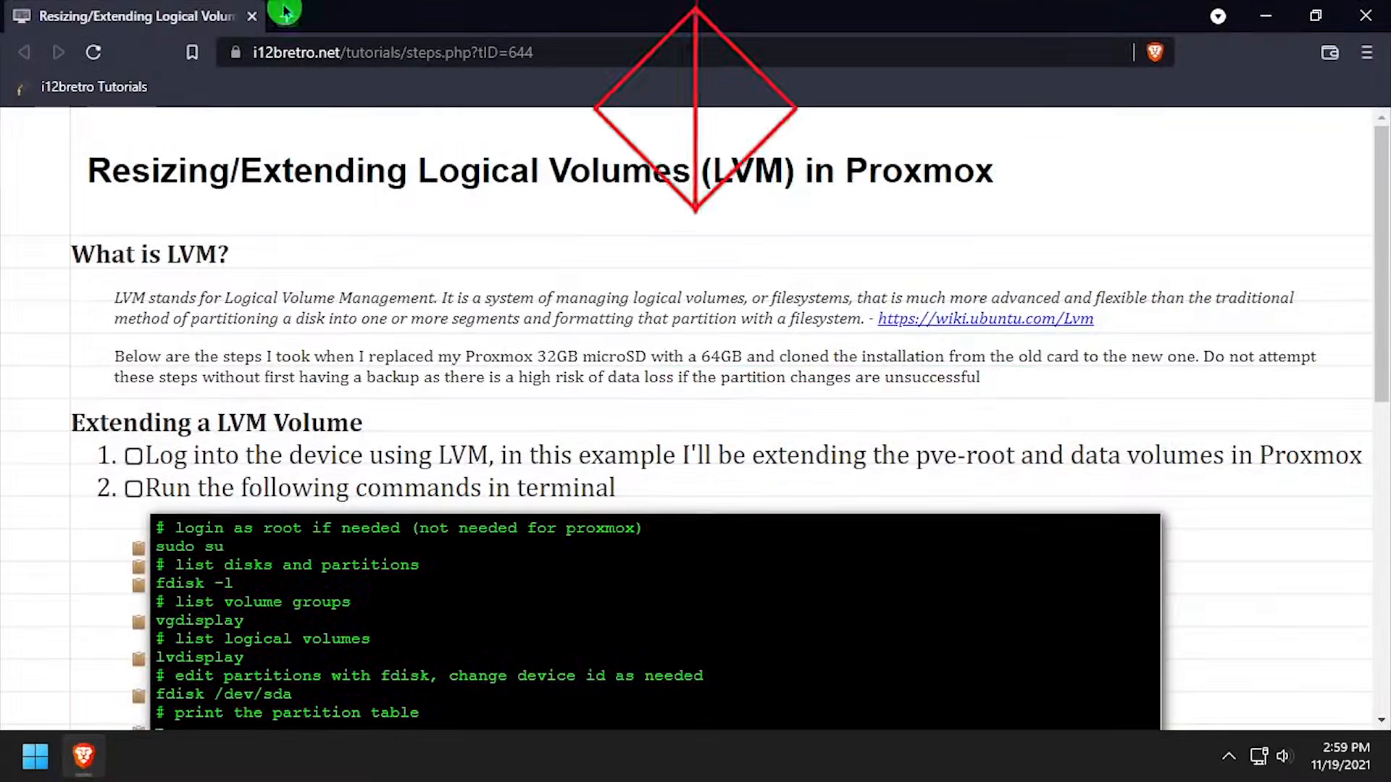
pyautogui.write('https://10.10.27.57')
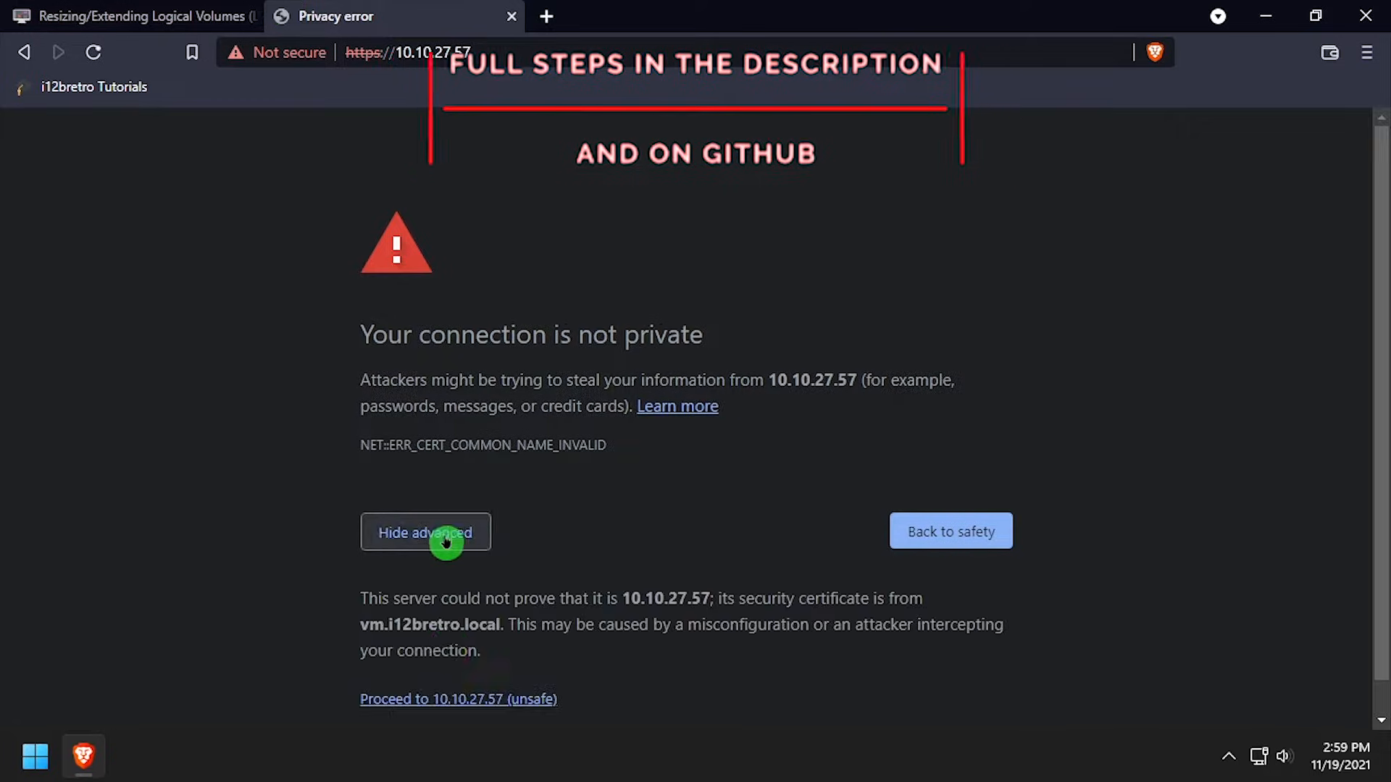
pyautogui.click(459, 698)
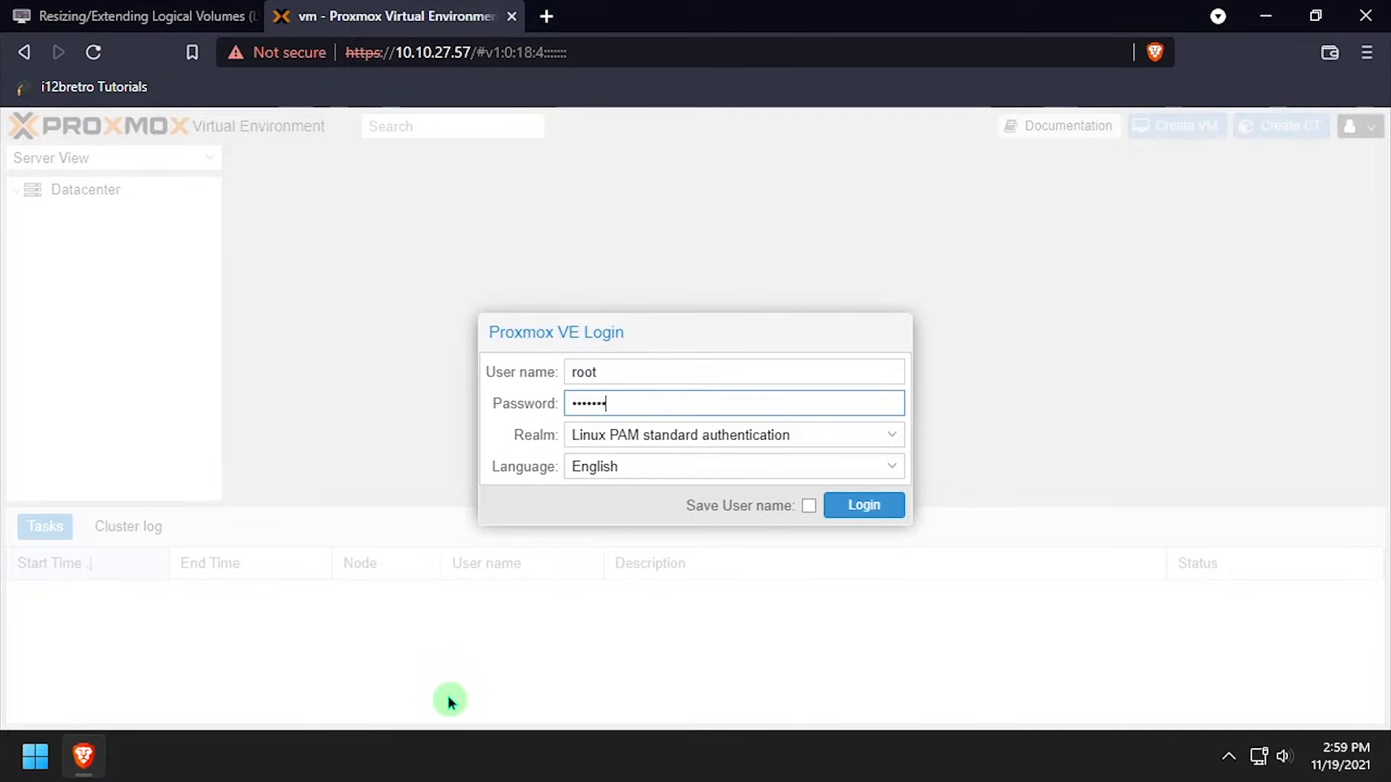
# Log in as root, check local storage at 16.84 GB total and node vm's 15.69 GiB HD space
pyautogui.click(862, 504)
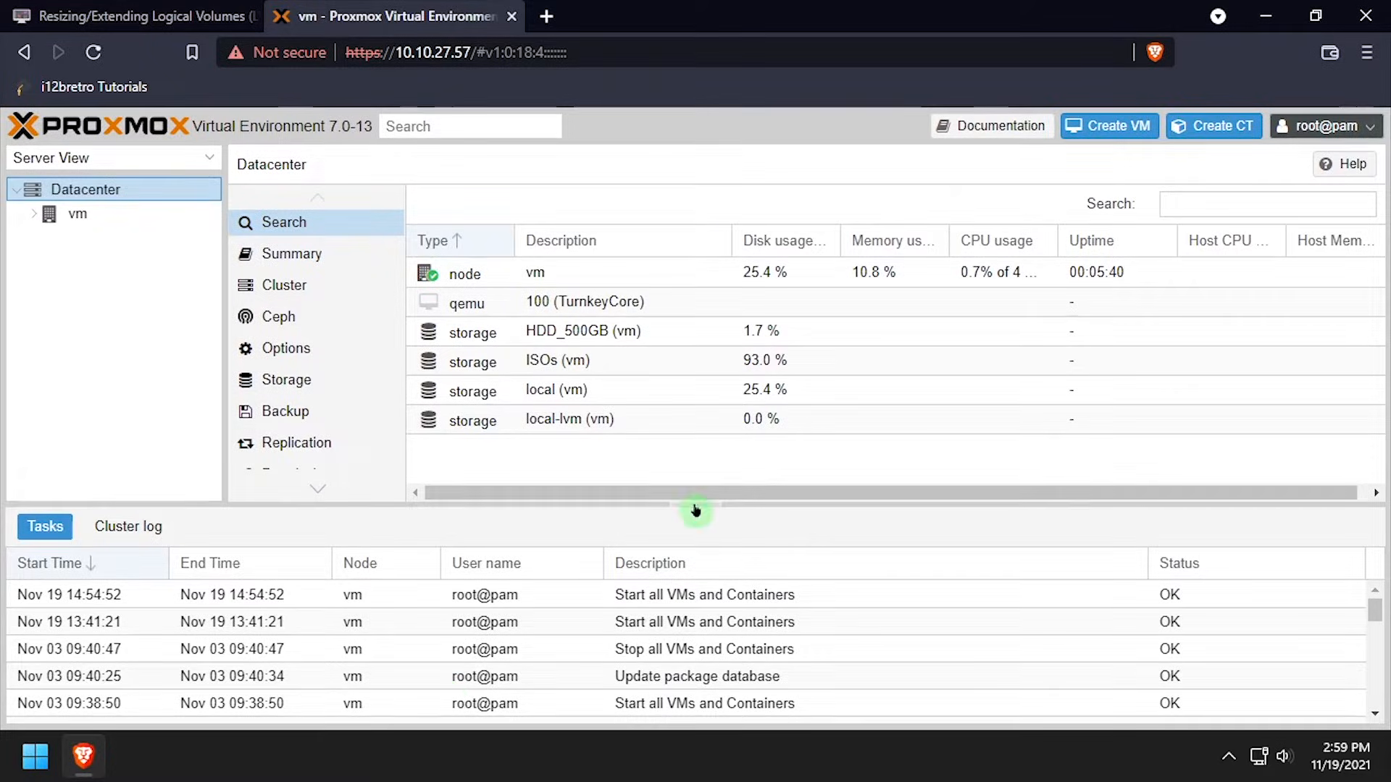
pyautogui.click(77, 213)
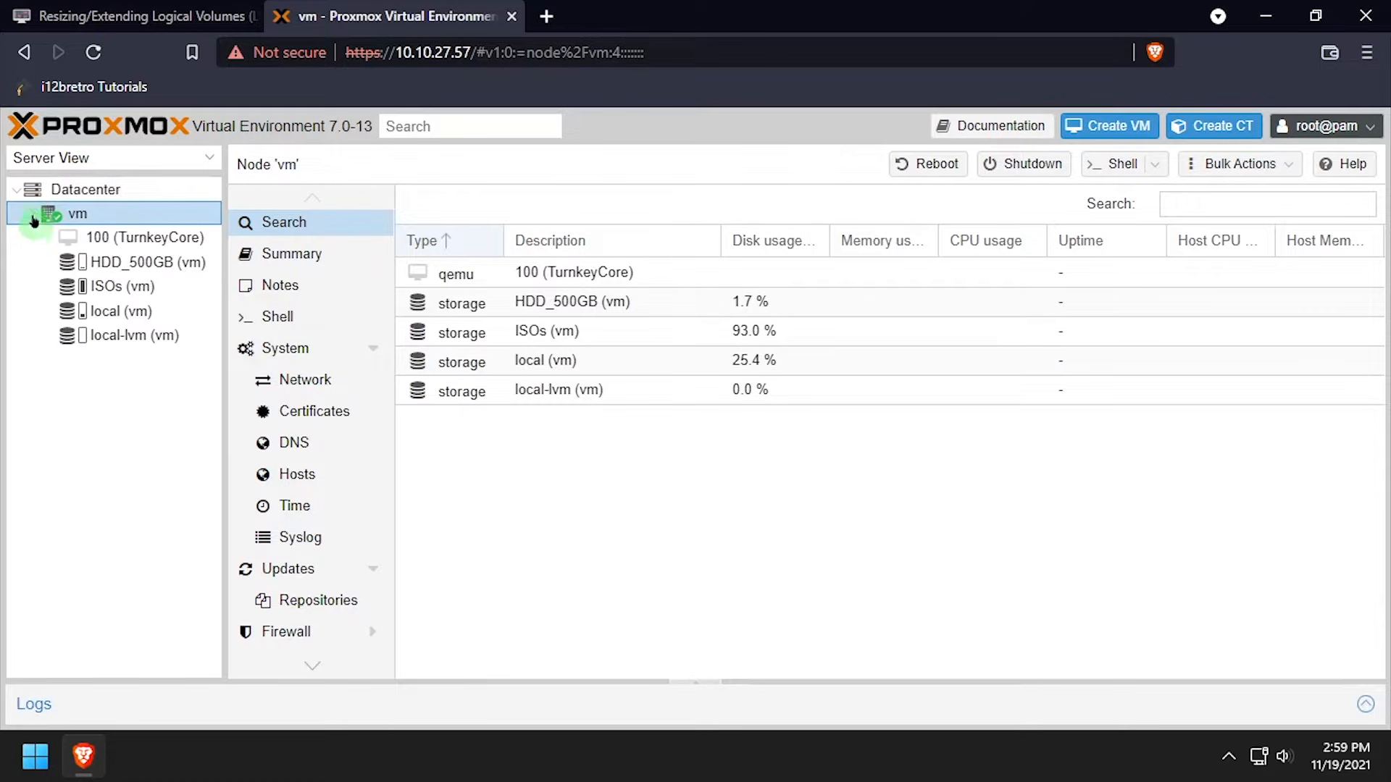
pyautogui.click(113, 312)
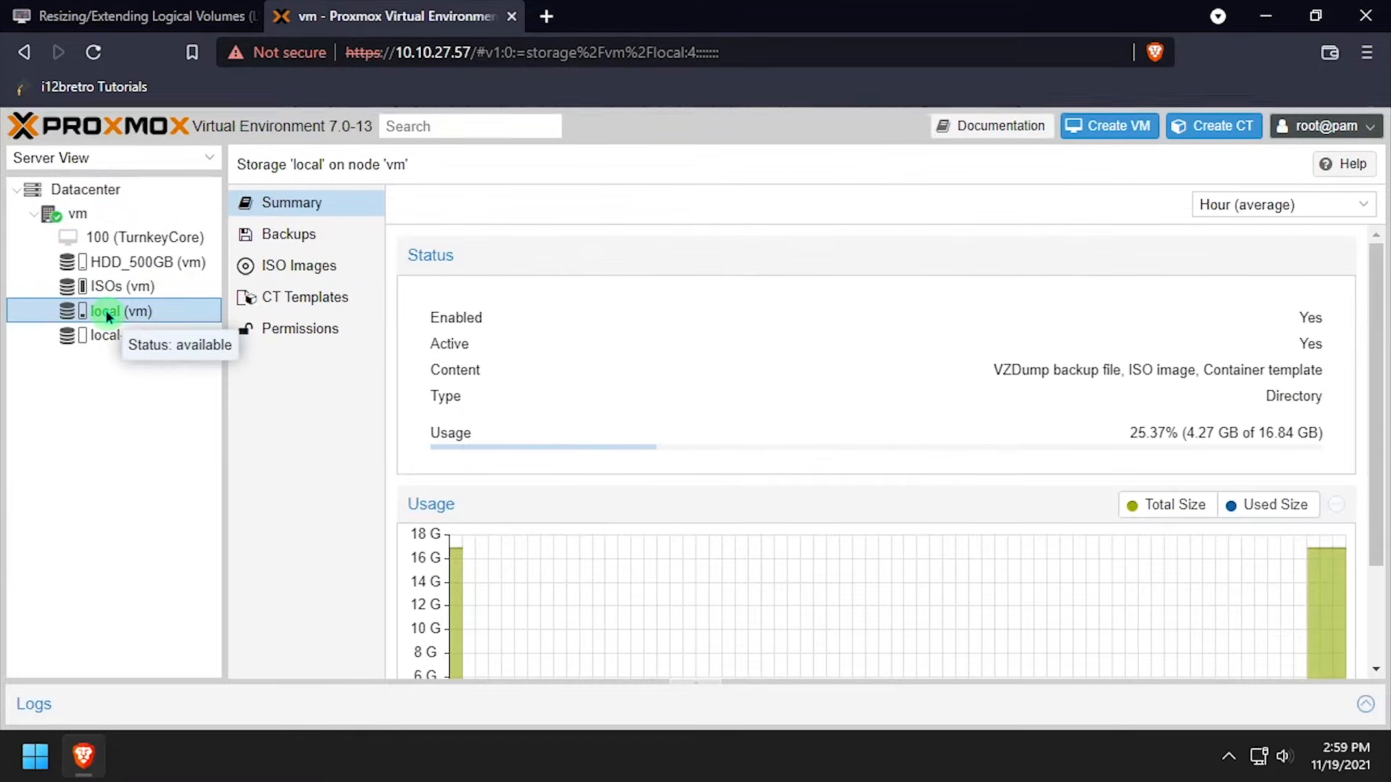
pyautogui.doubleClick(1274, 434)
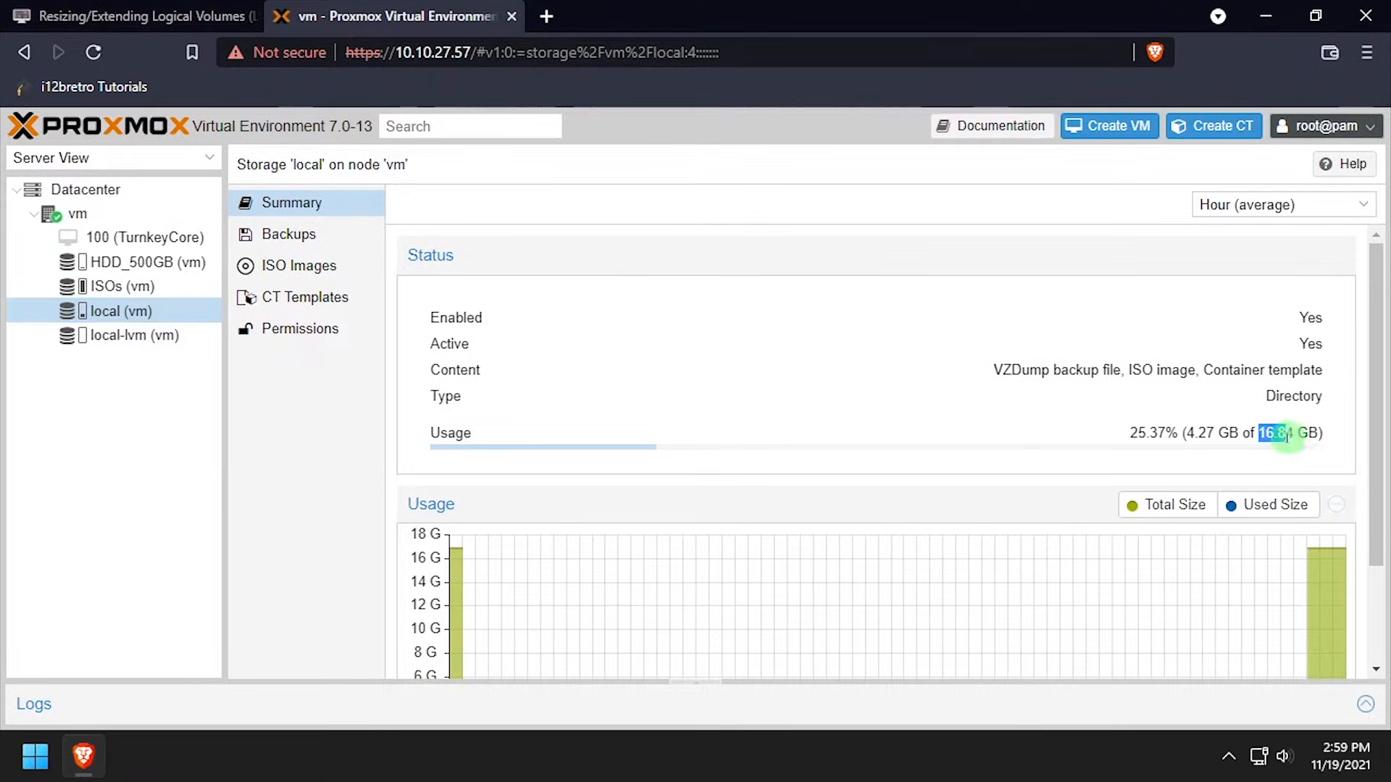
pyautogui.click(129, 335)
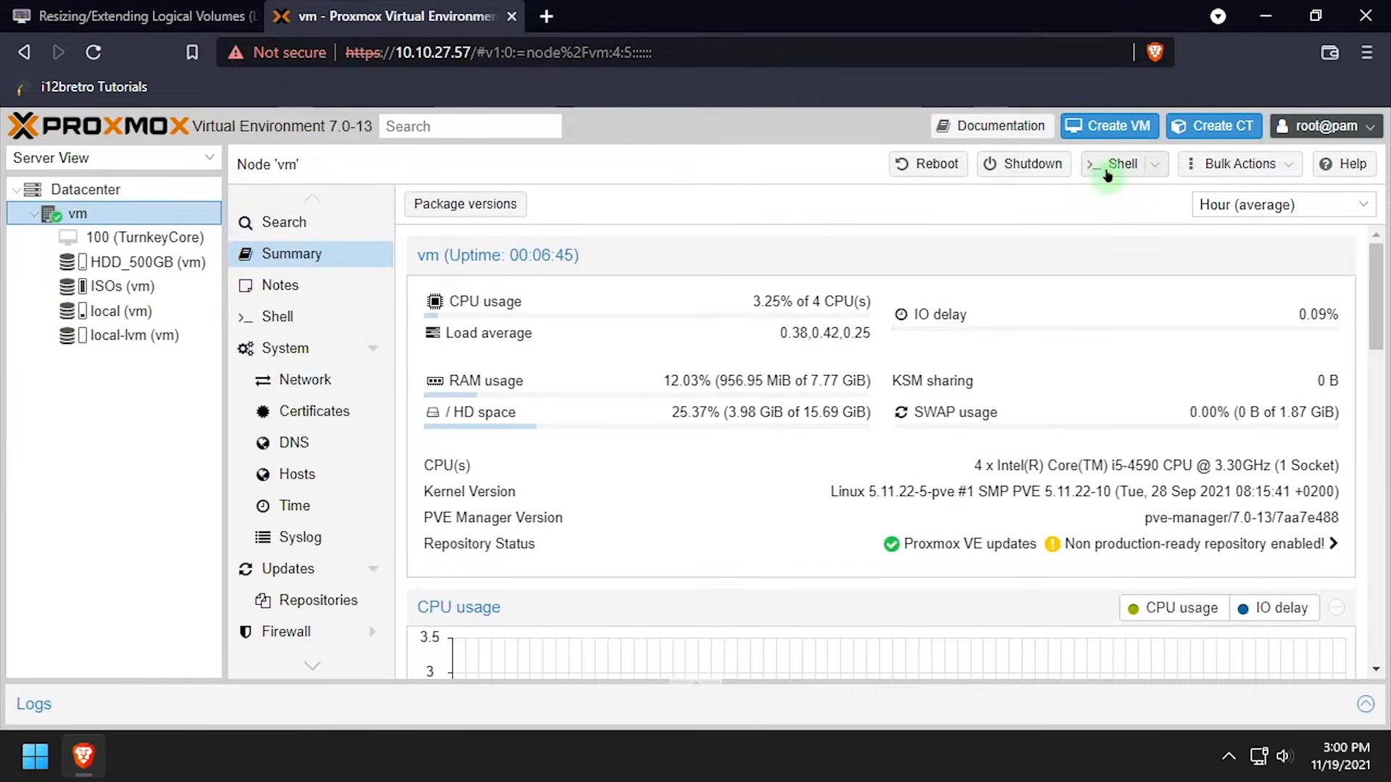
# In the vm node shell, list disks and show the pve volume group and logical volumes with lvdisplay
pyautogui.click(1120, 163)
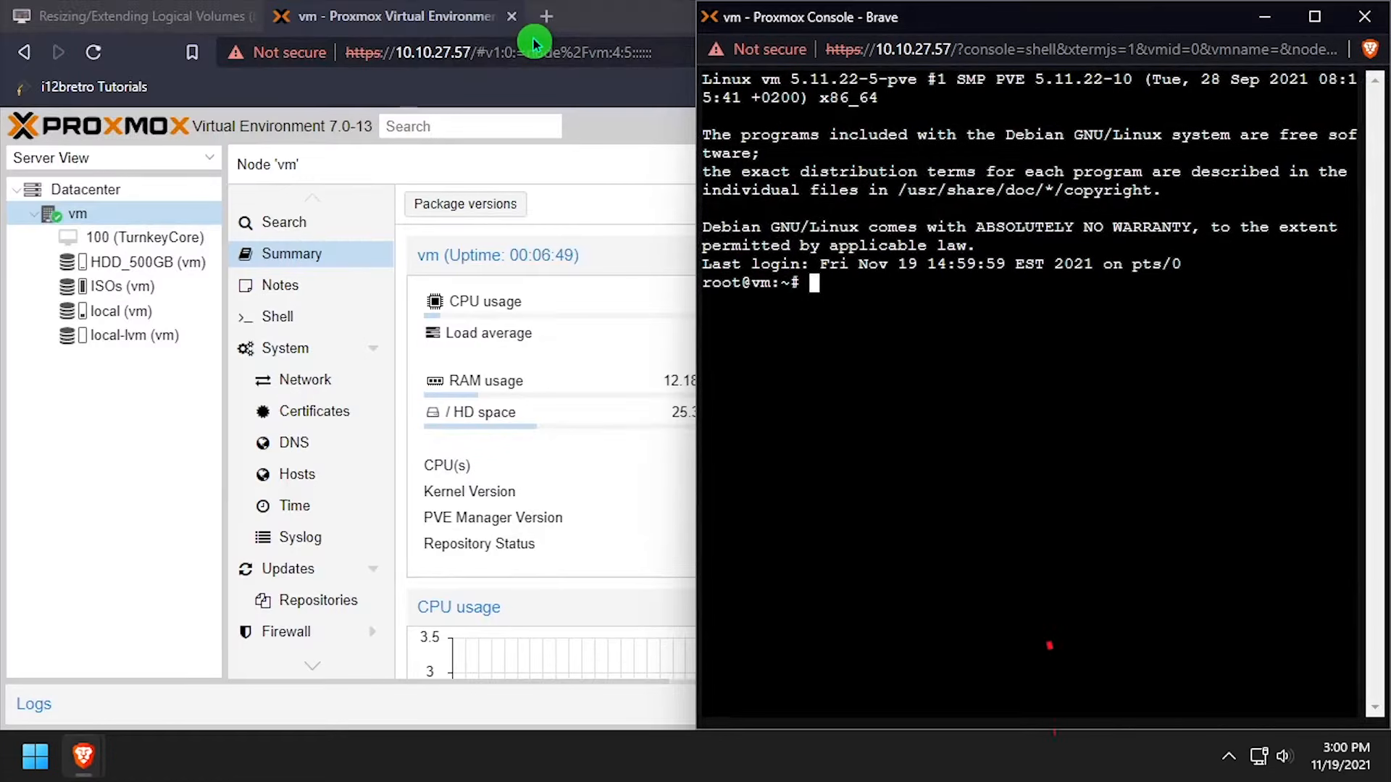
pyautogui.click(124, 16)
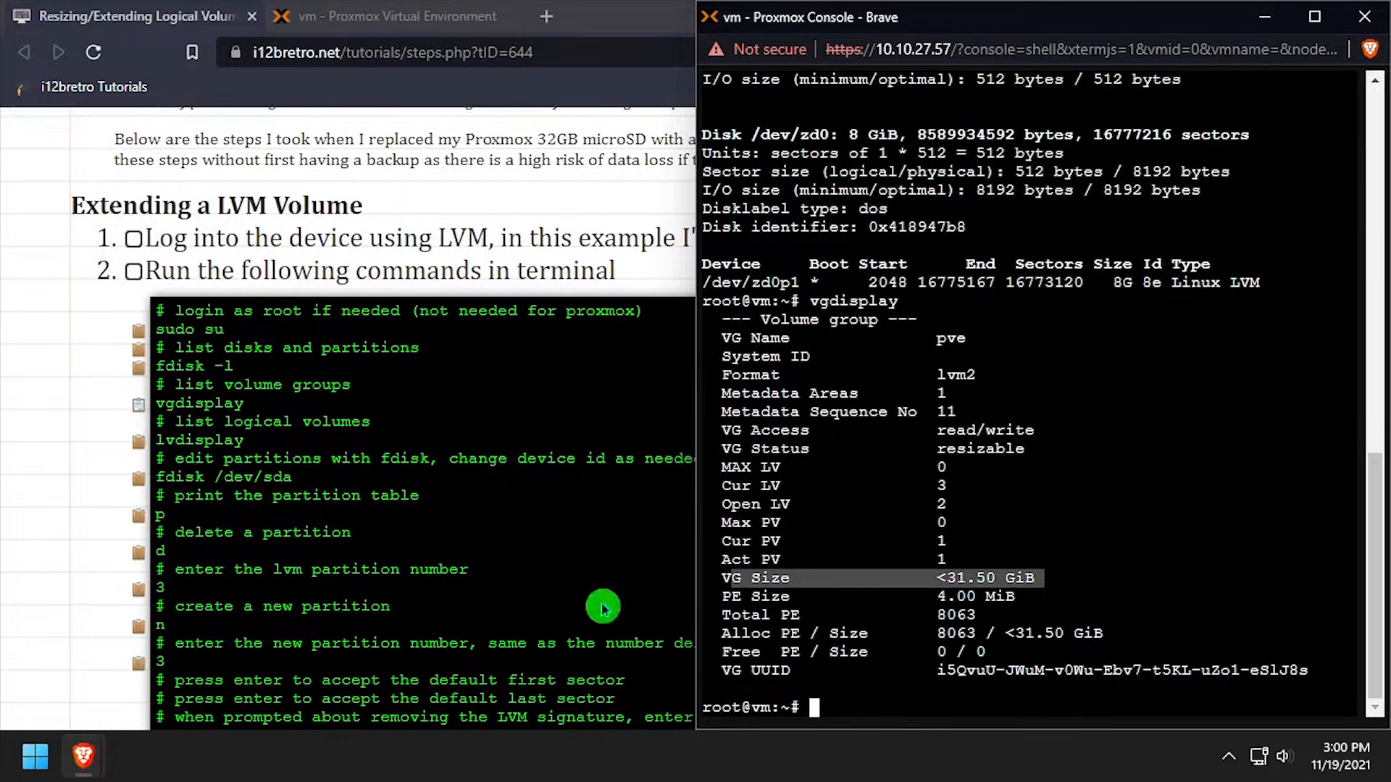
pyautogui.write('lvdisplay')
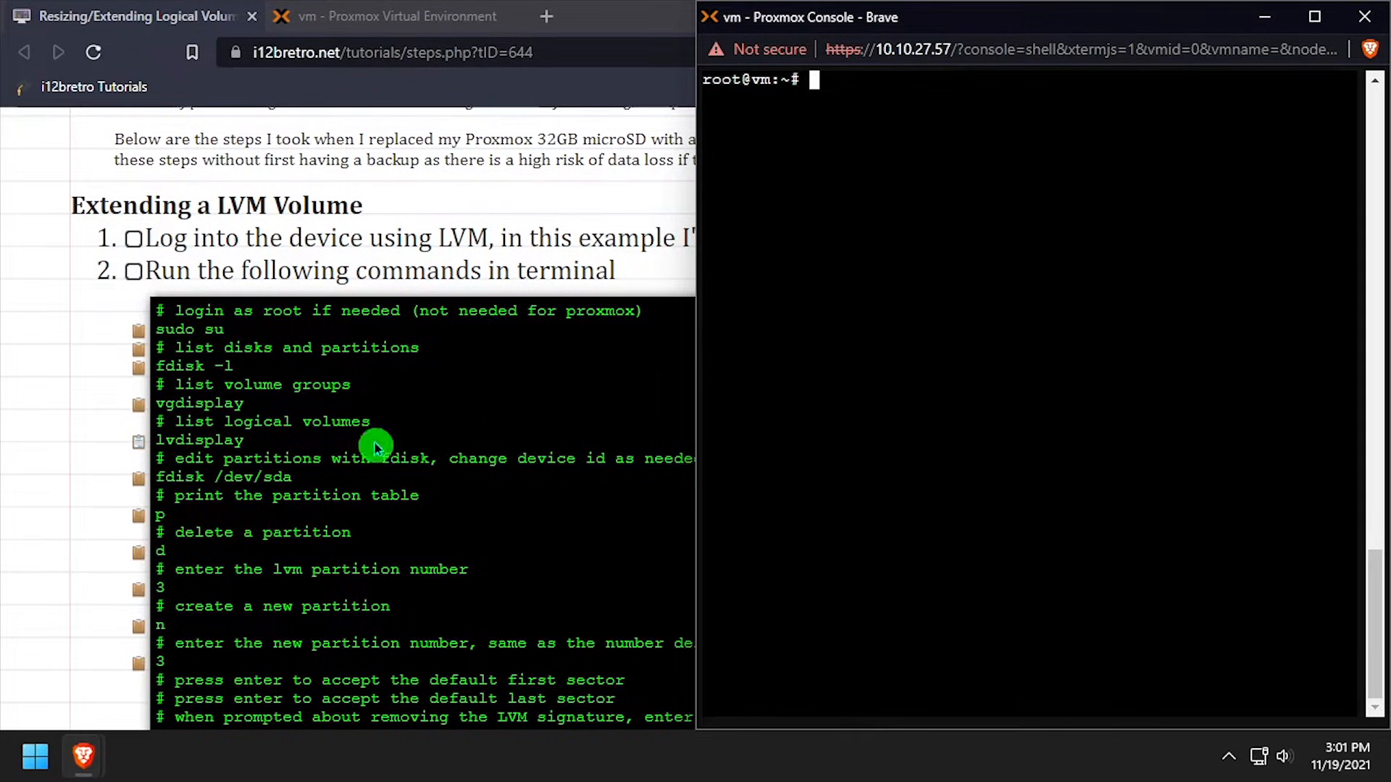
# In fdisk /dev/sda, delete partition 3 and recreate it at full 63.5 GiB size, keeping the signature
pyautogui.write('fdisk /dev/sda')
pyautogui.write('p')
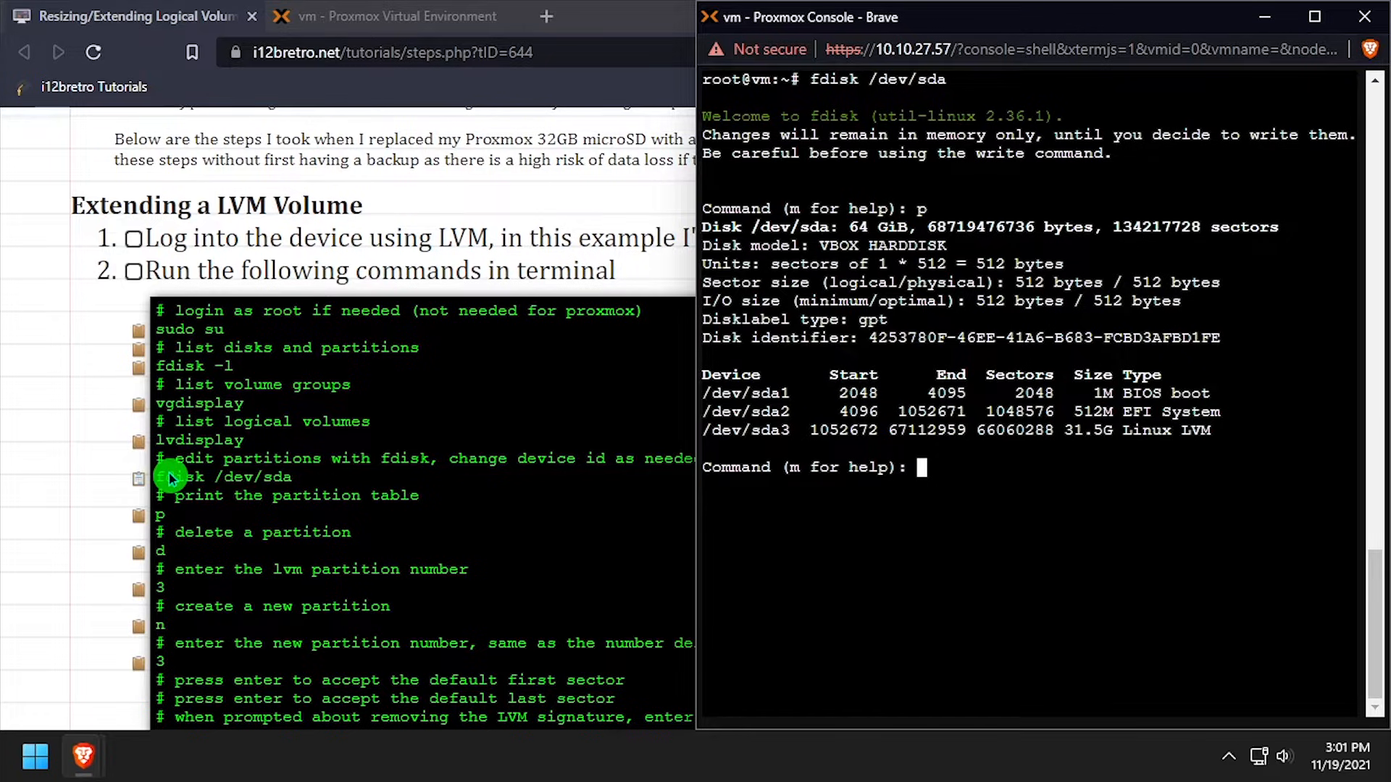
pyautogui.write('d')
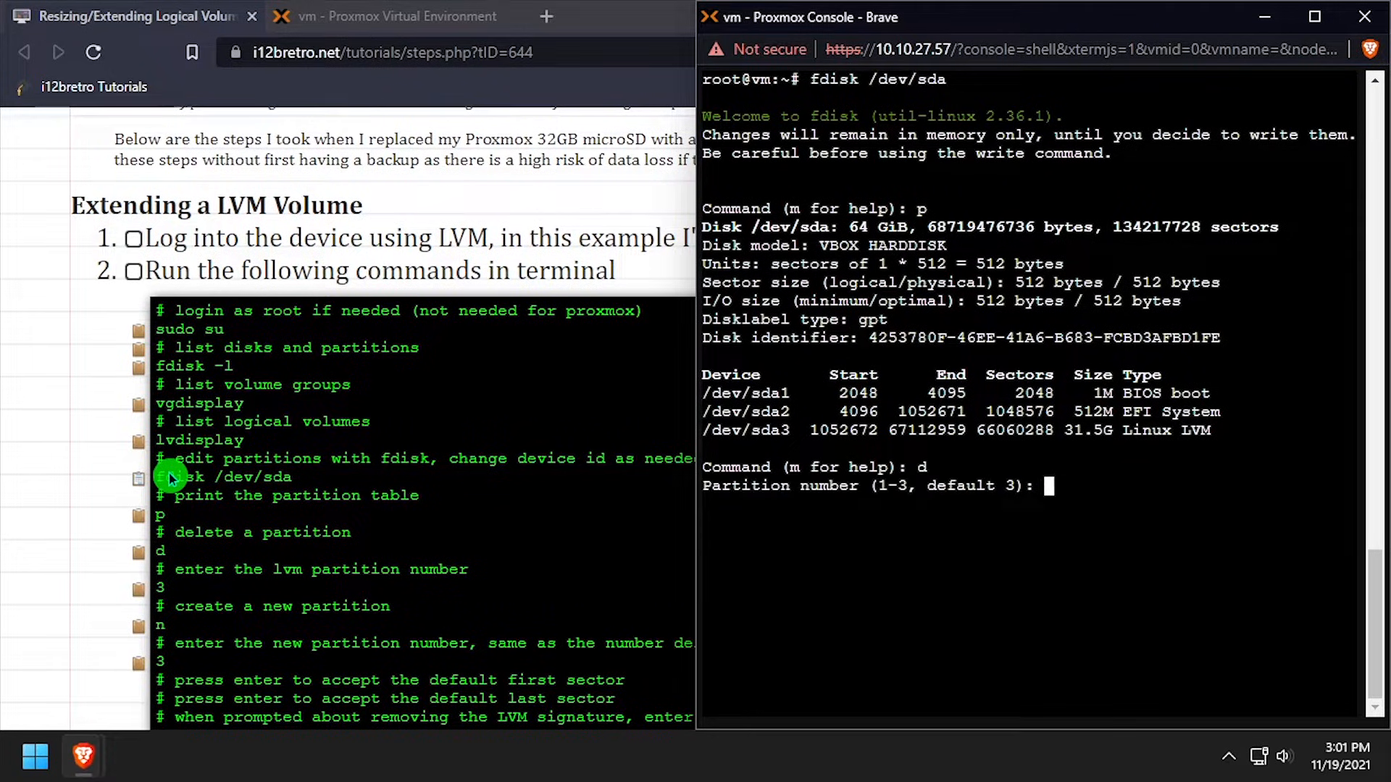
pyautogui.write('3')
pyautogui.write('n')
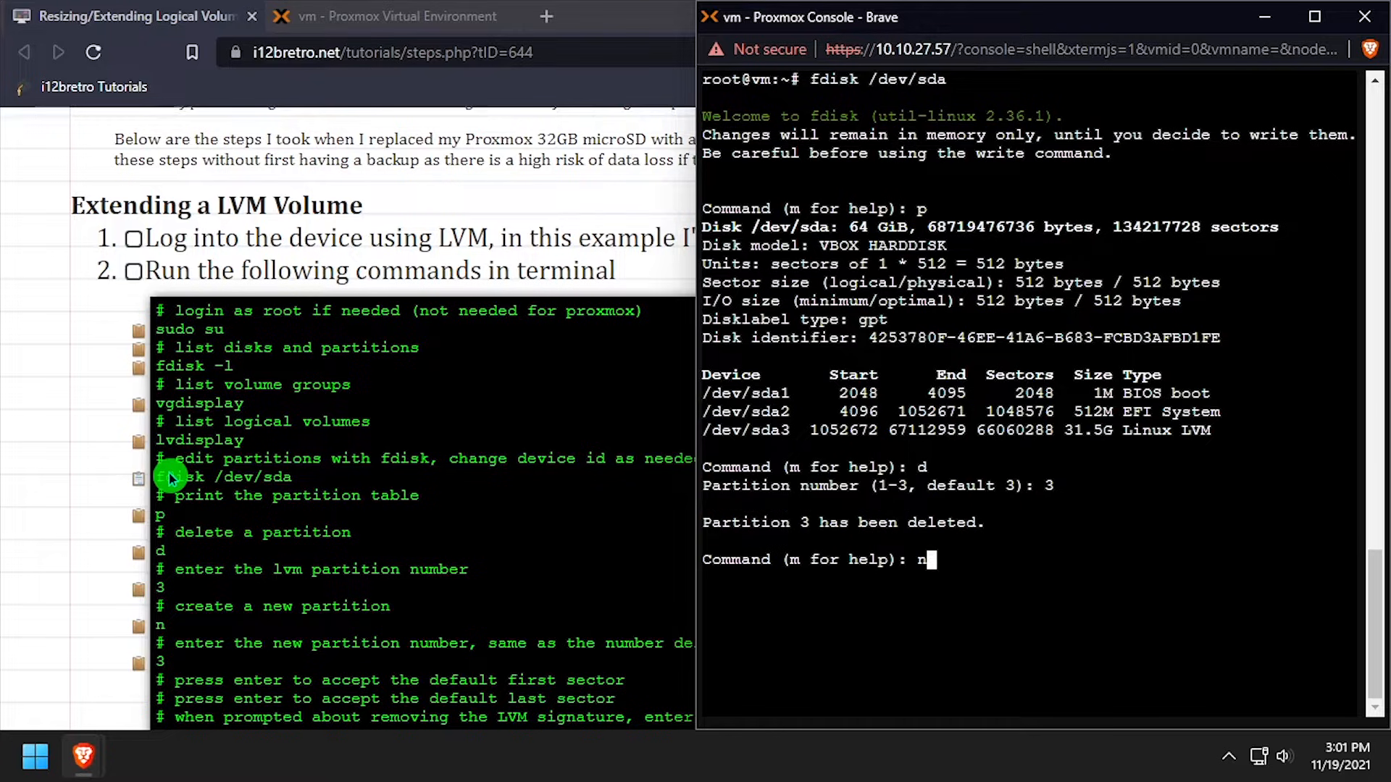
pyautogui.write('3-128, default 3): 3')
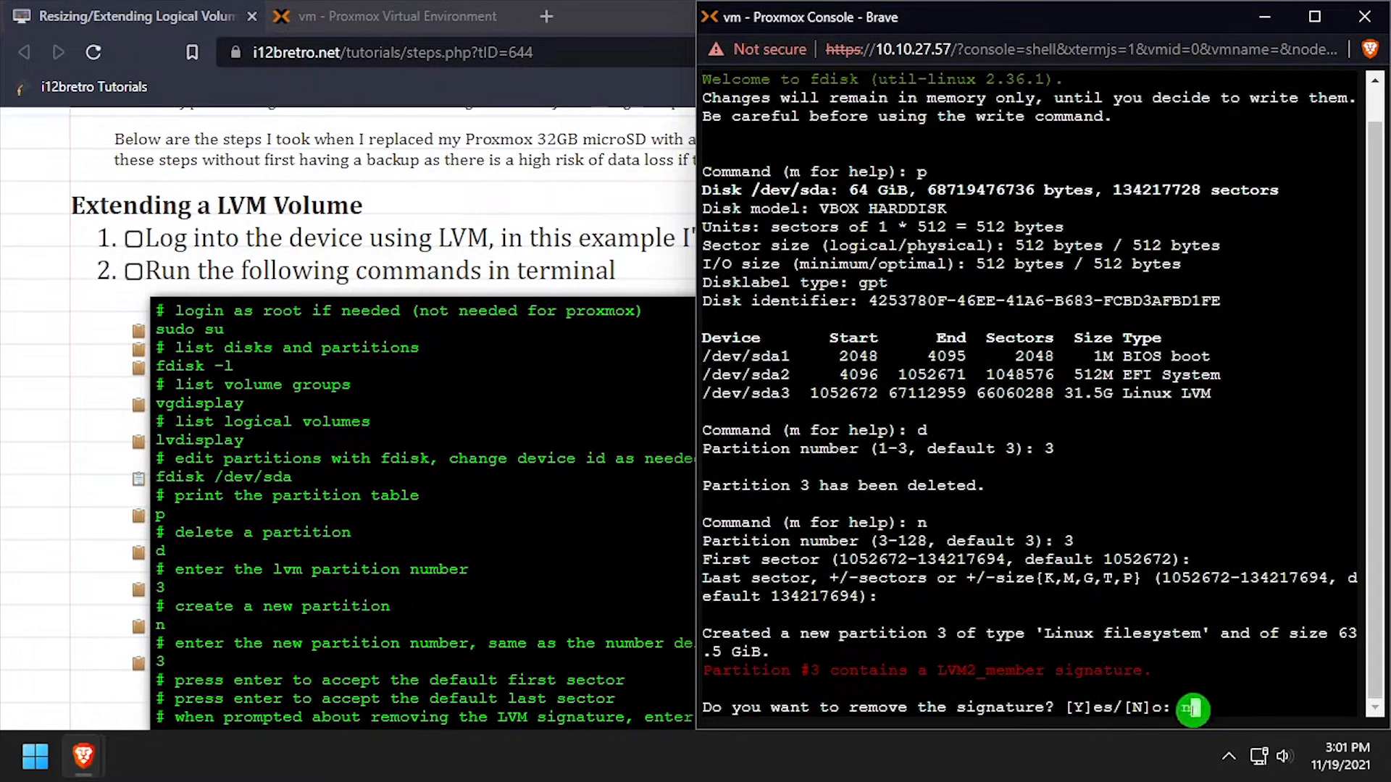
pyautogui.write('n')
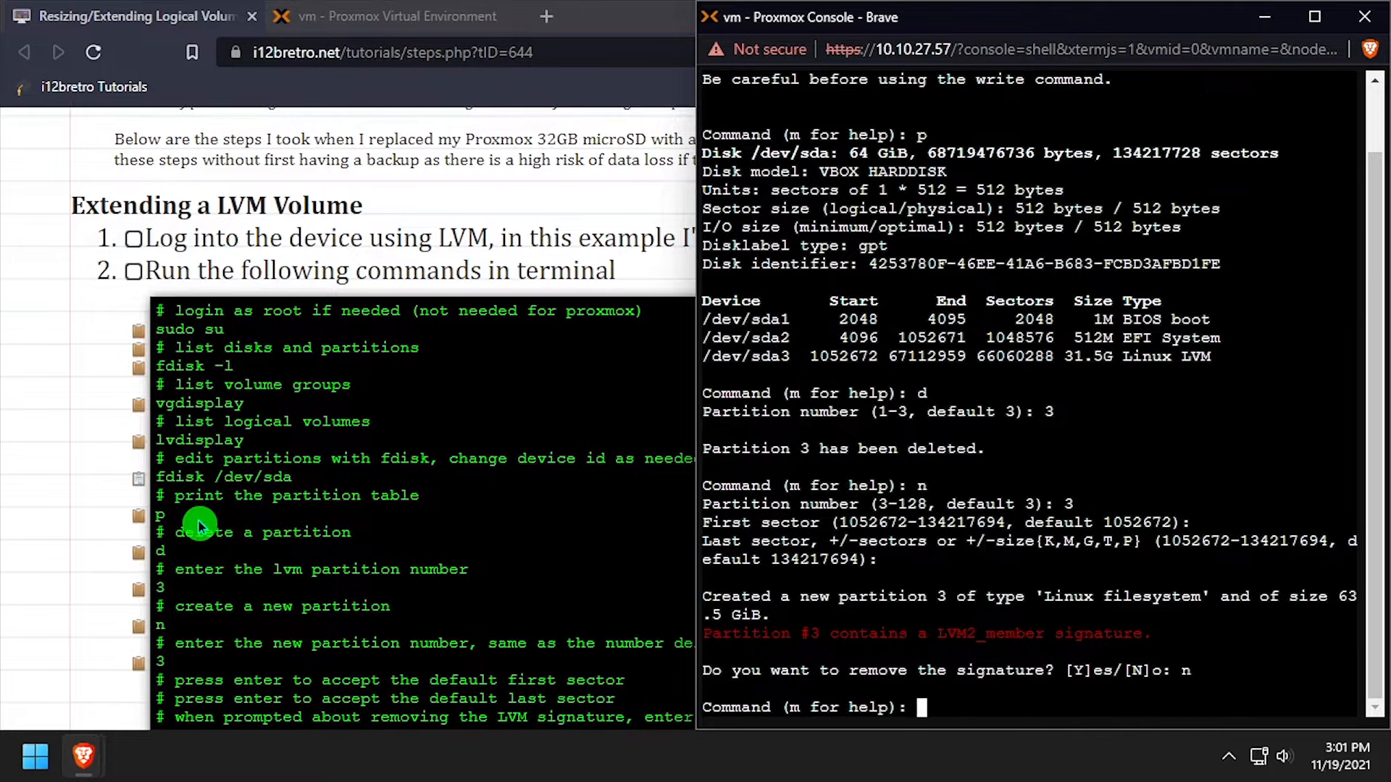
pyautogui.scroll(-3)
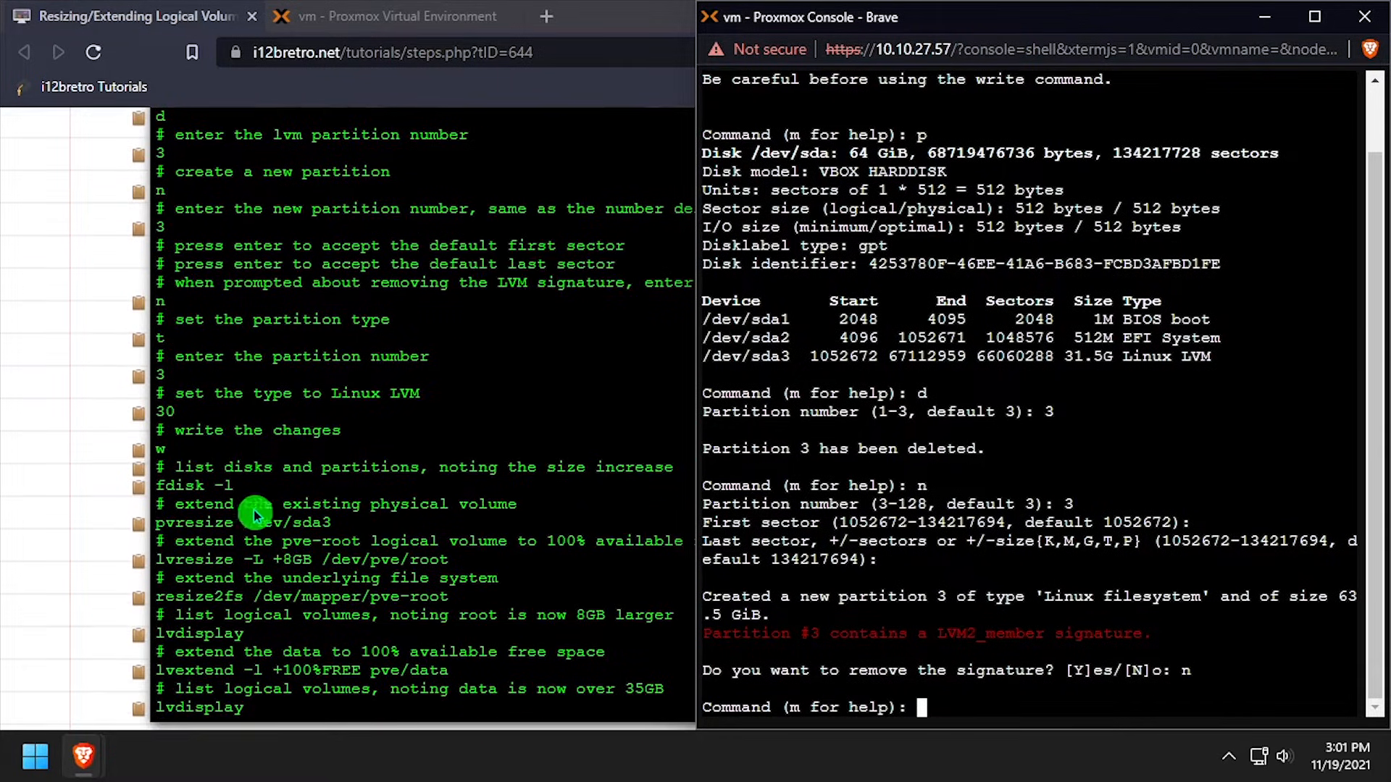
# Set partition 3 to type 30 Linux LVM and write the partition table to disk
pyautogui.write('t')
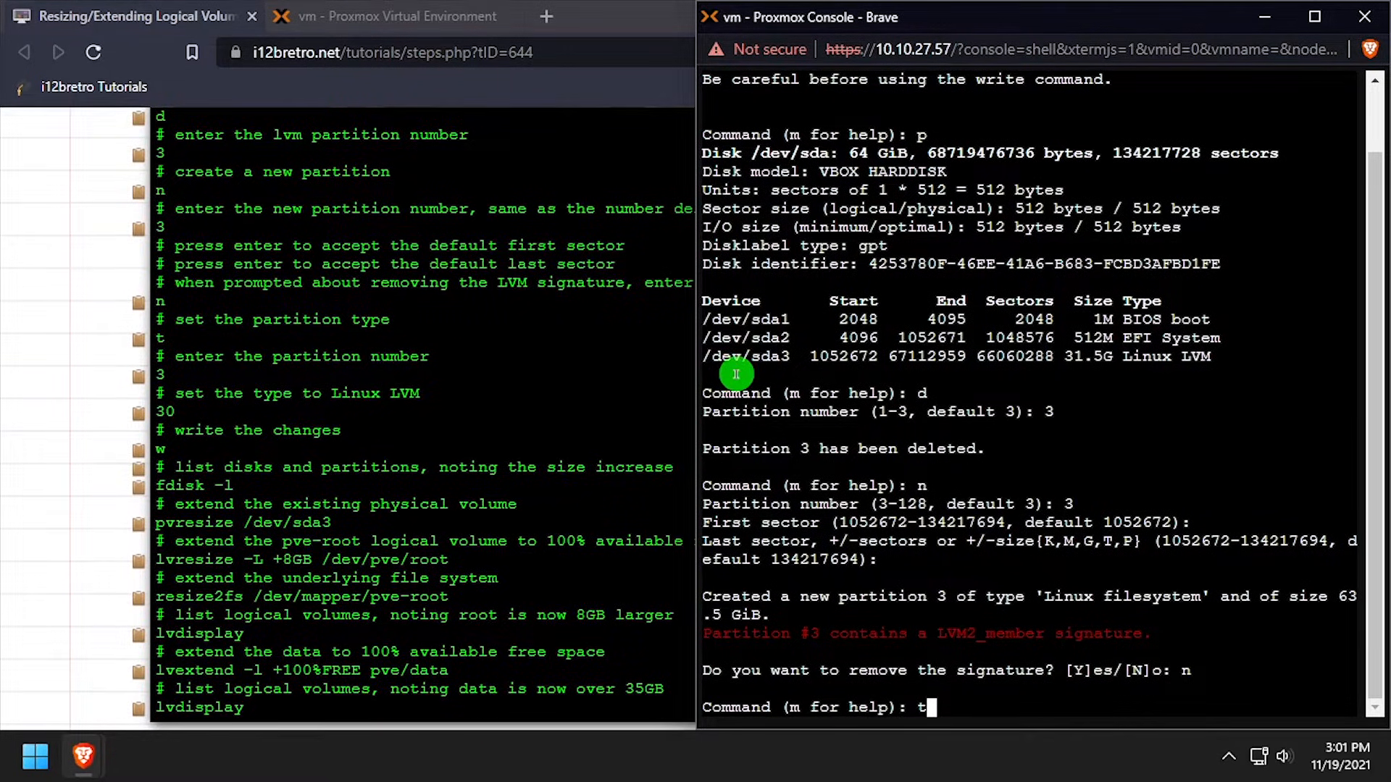
pyautogui.write('3, default 3):')
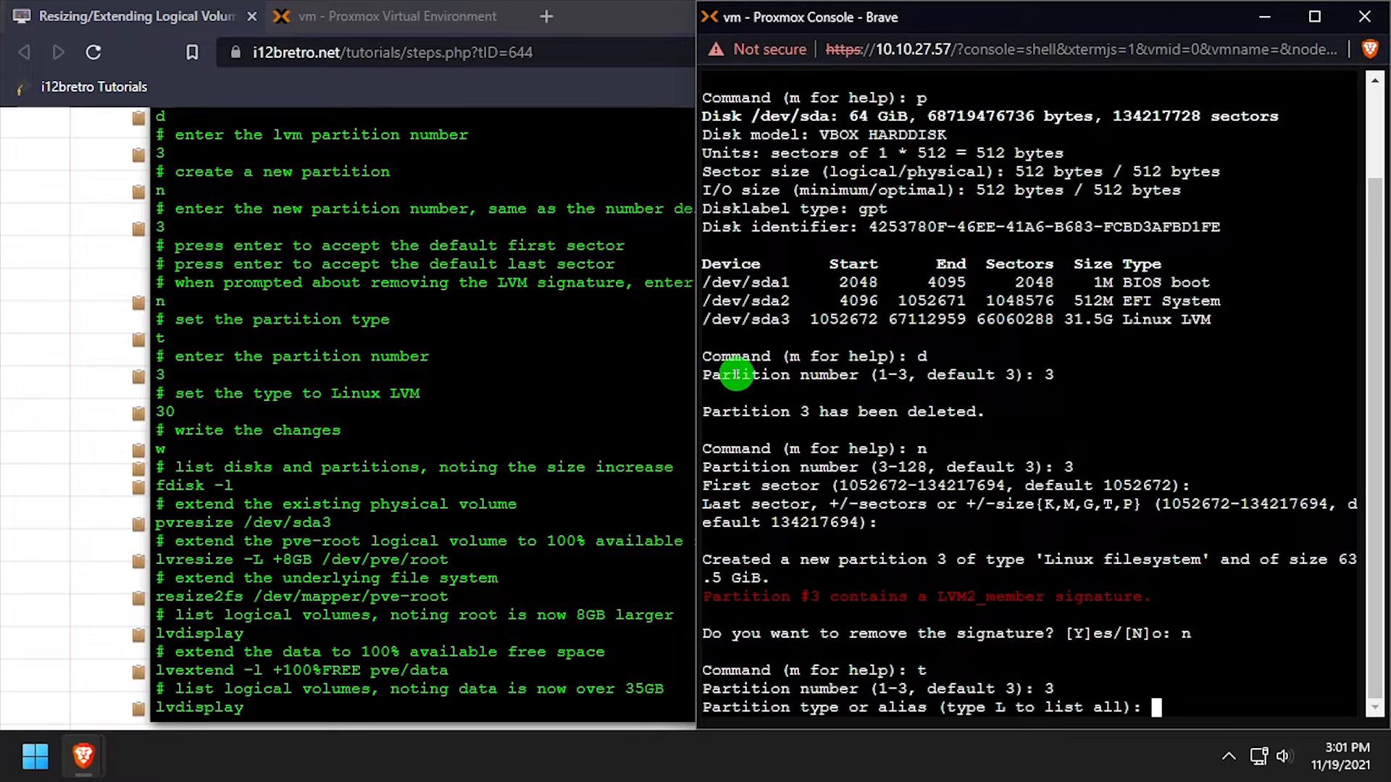
pyautogui.write('30')
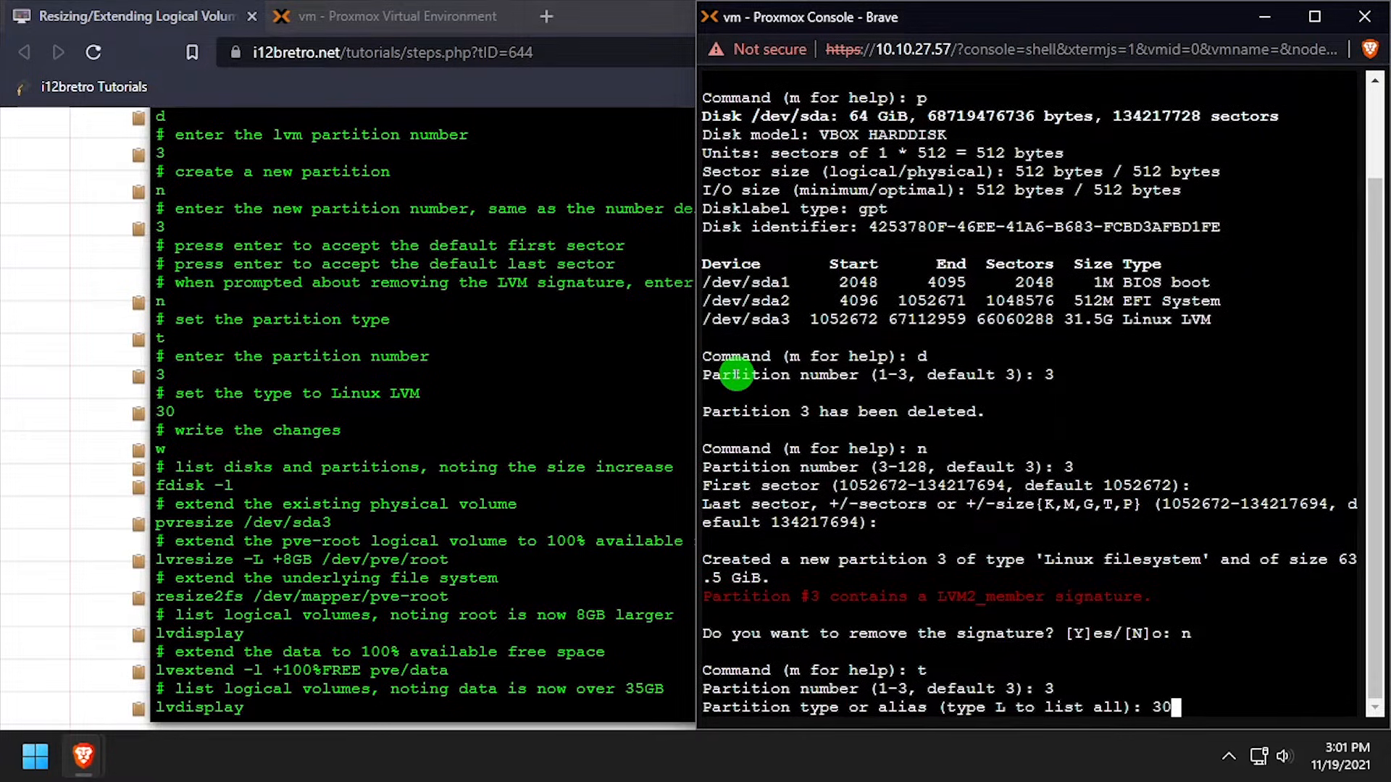
pyautogui.press('enter')
pyautogui.write('w')
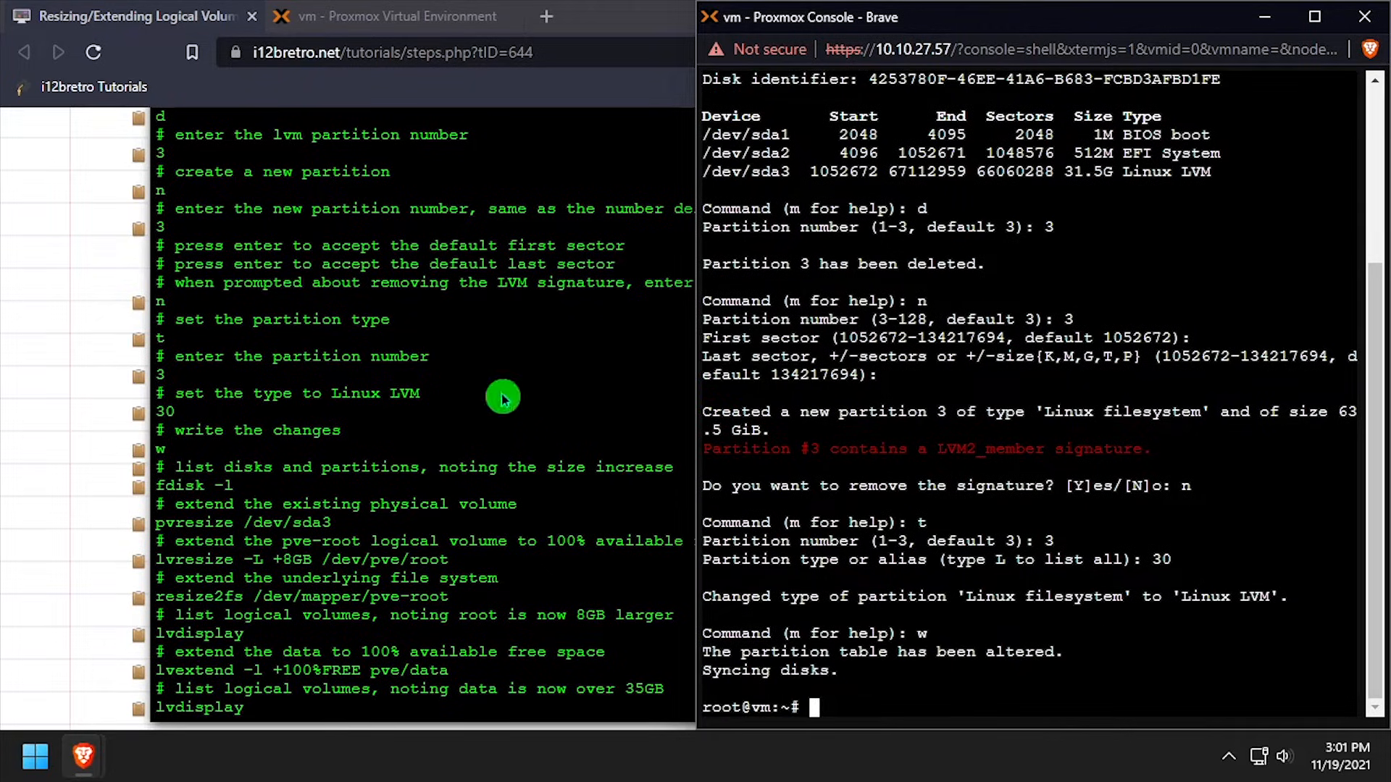
# Verify sda3 at 63.5G with fdisk -l and resize the /dev/sda3 physical volume
pyautogui.write('fdisk -l')
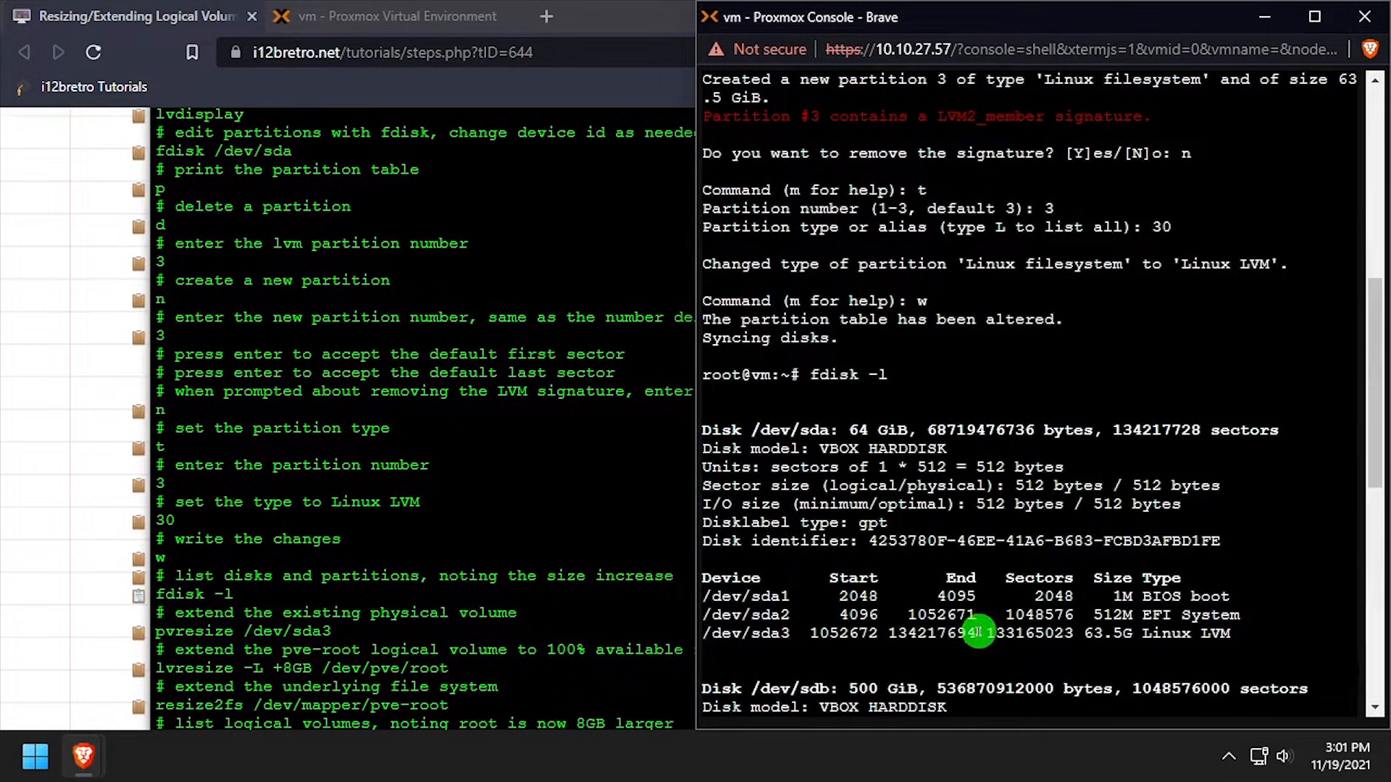
pyautogui.scroll(-3)
pyautogui.write('pvresize /dev/sda3')
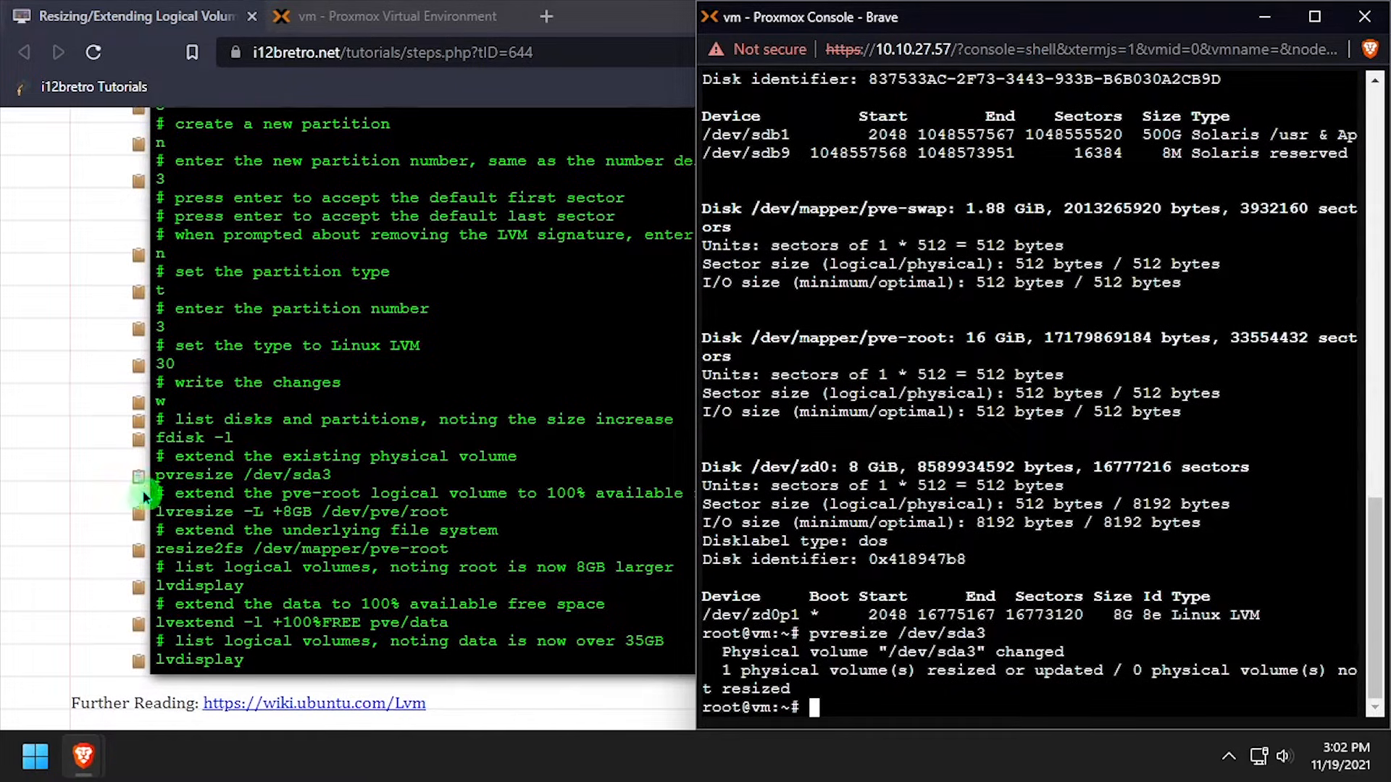
# Grow /dev/pve/root by 8GB to 24 GiB with resize2fs, then extend pve/data with all free space
pyautogui.write('lvresize -L +8GB /dev/pve/root')
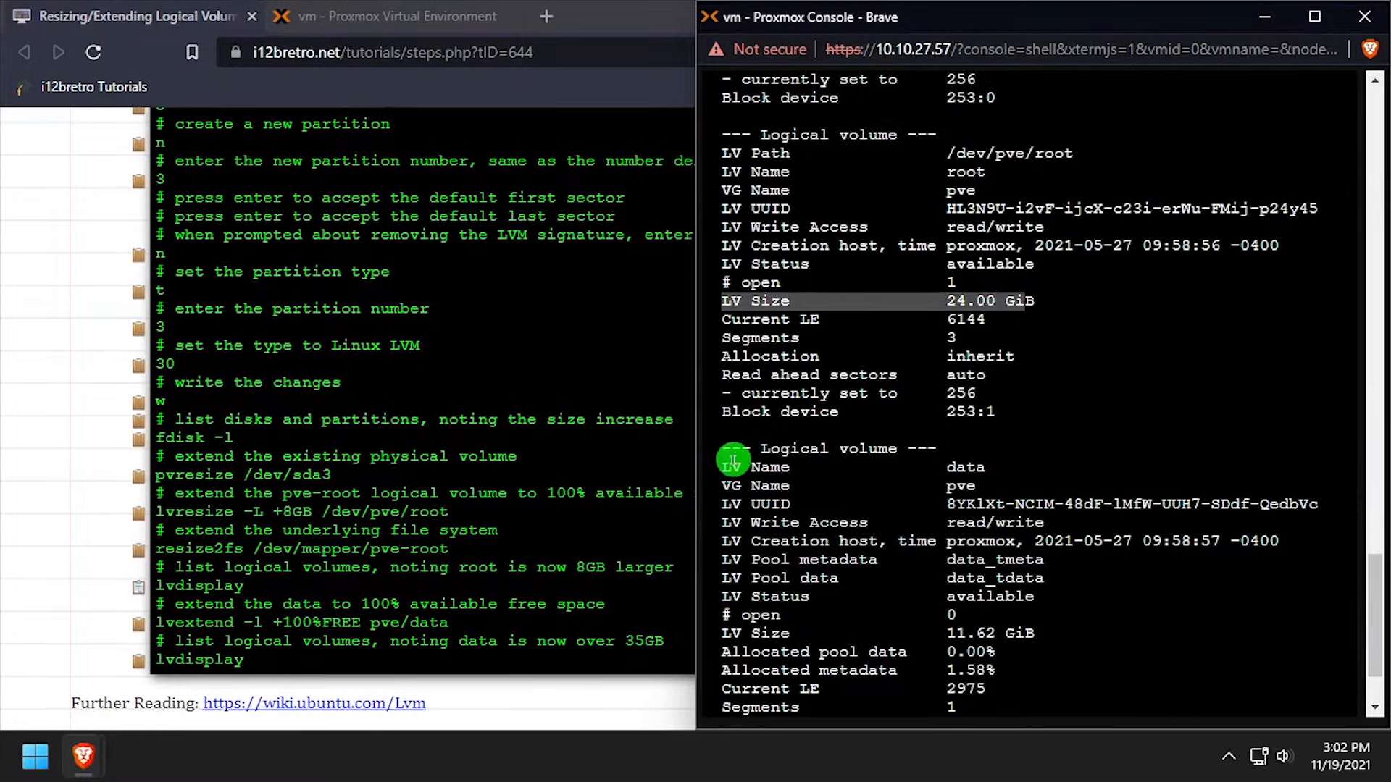
pyautogui.scroll(-3)
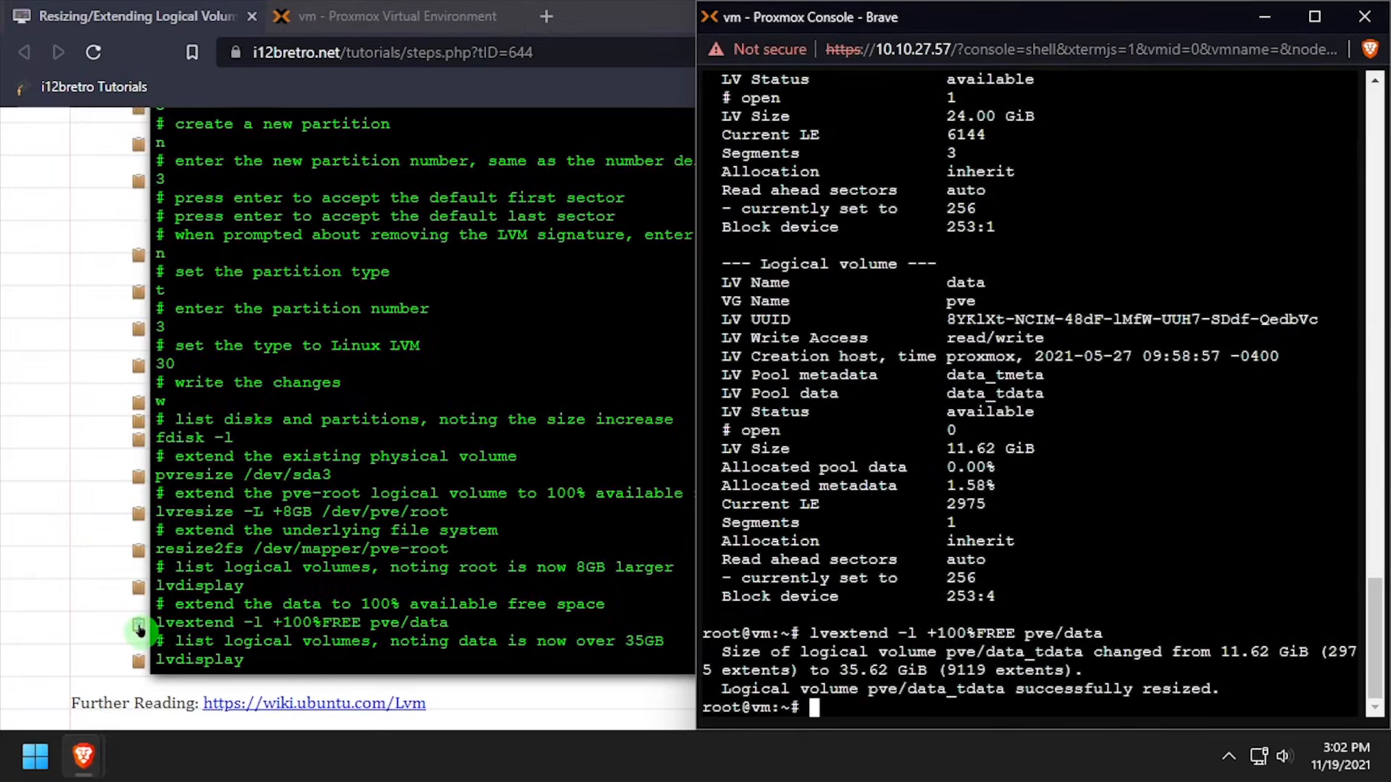
pyautogui.doubleClick(198, 661)
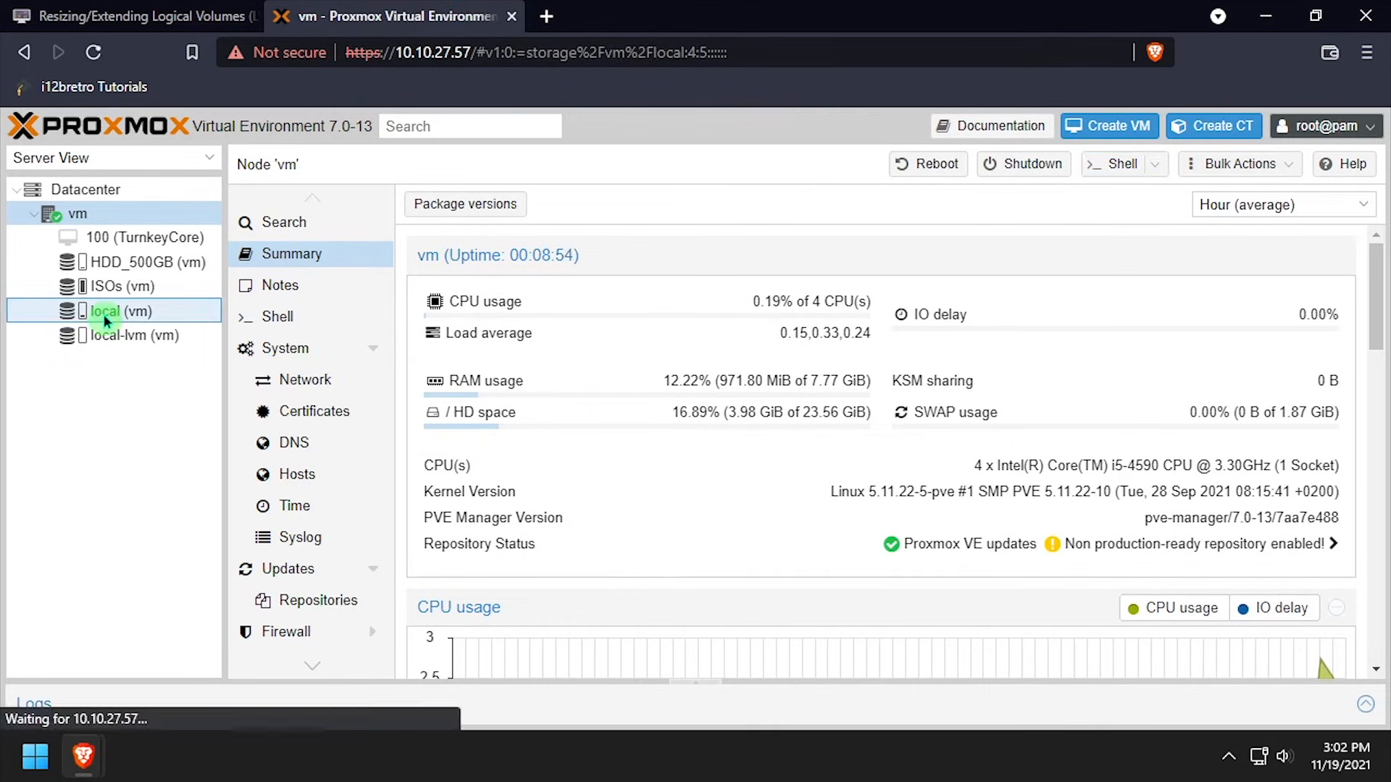
# Check the local (vm) storage summary now reporting 25.30 GB total
pyautogui.click(116, 312)
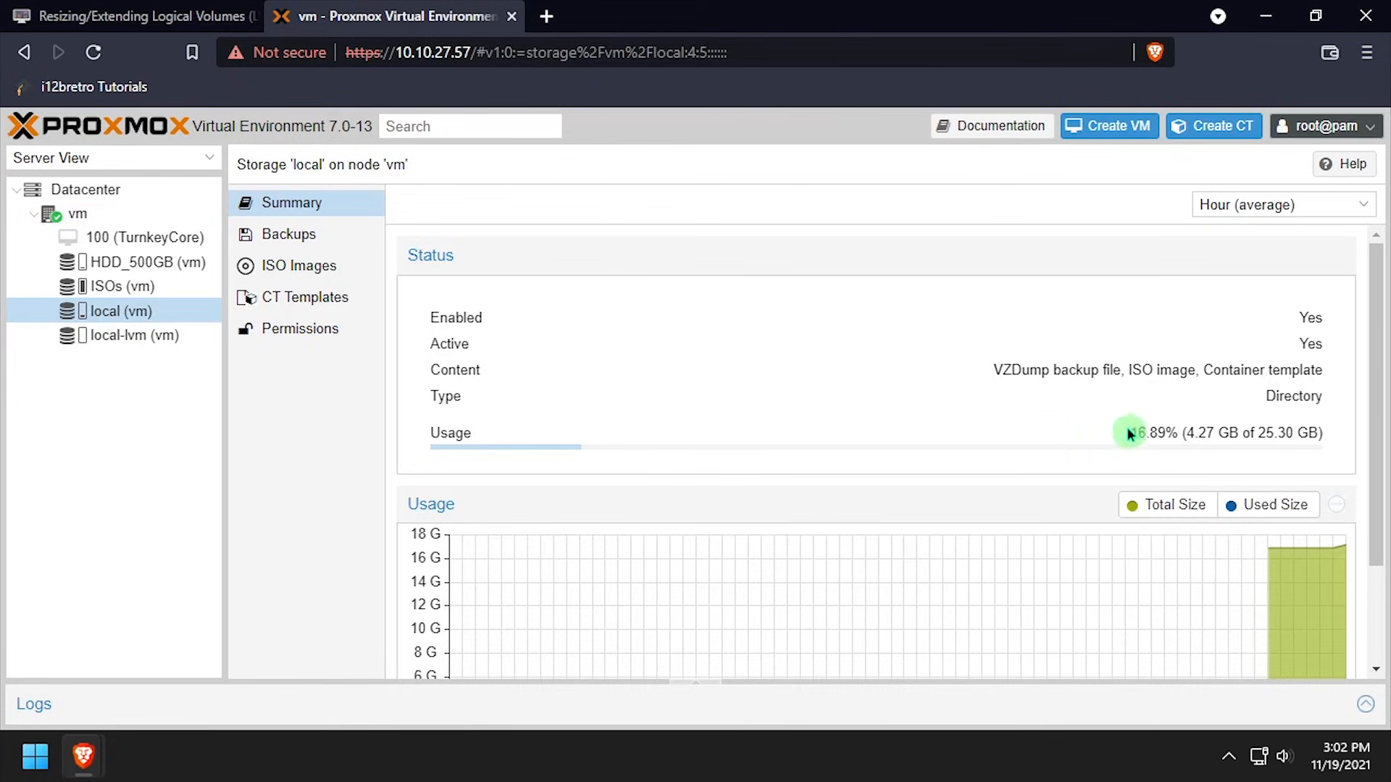